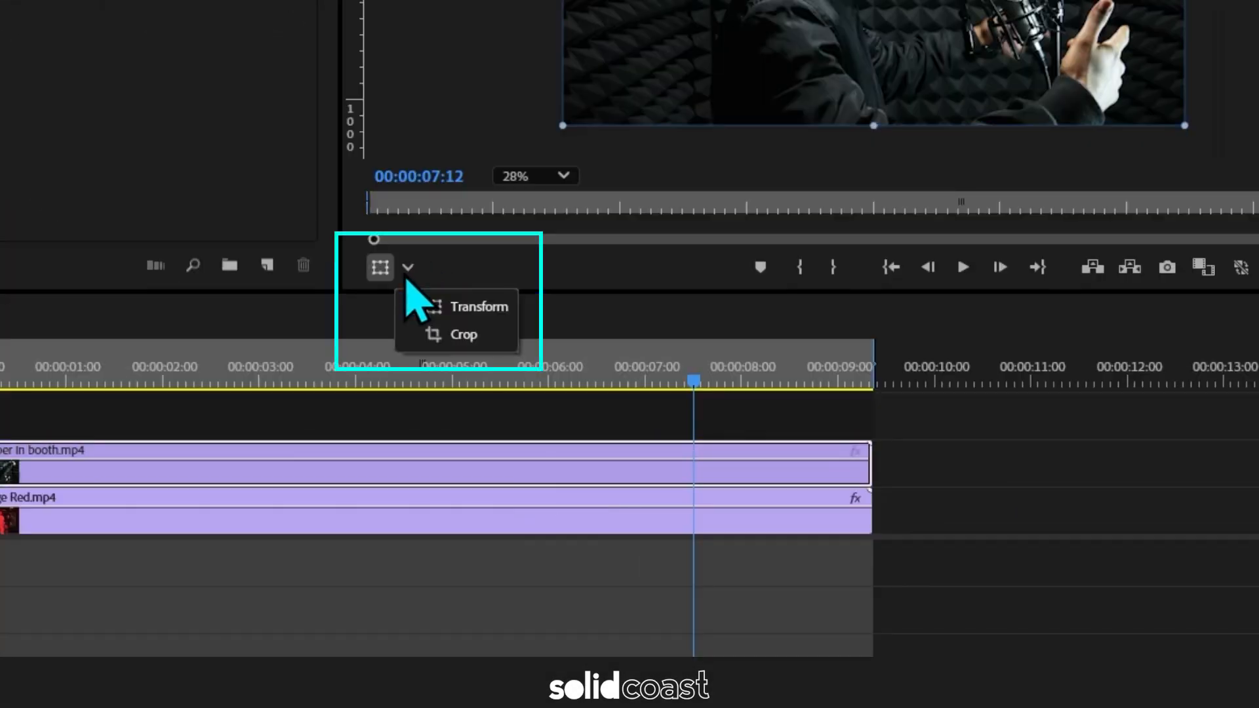
# Step: Crop the booth clip inward from both sides into a narrow central strip over the red footage
pyautogui.click(464, 334)
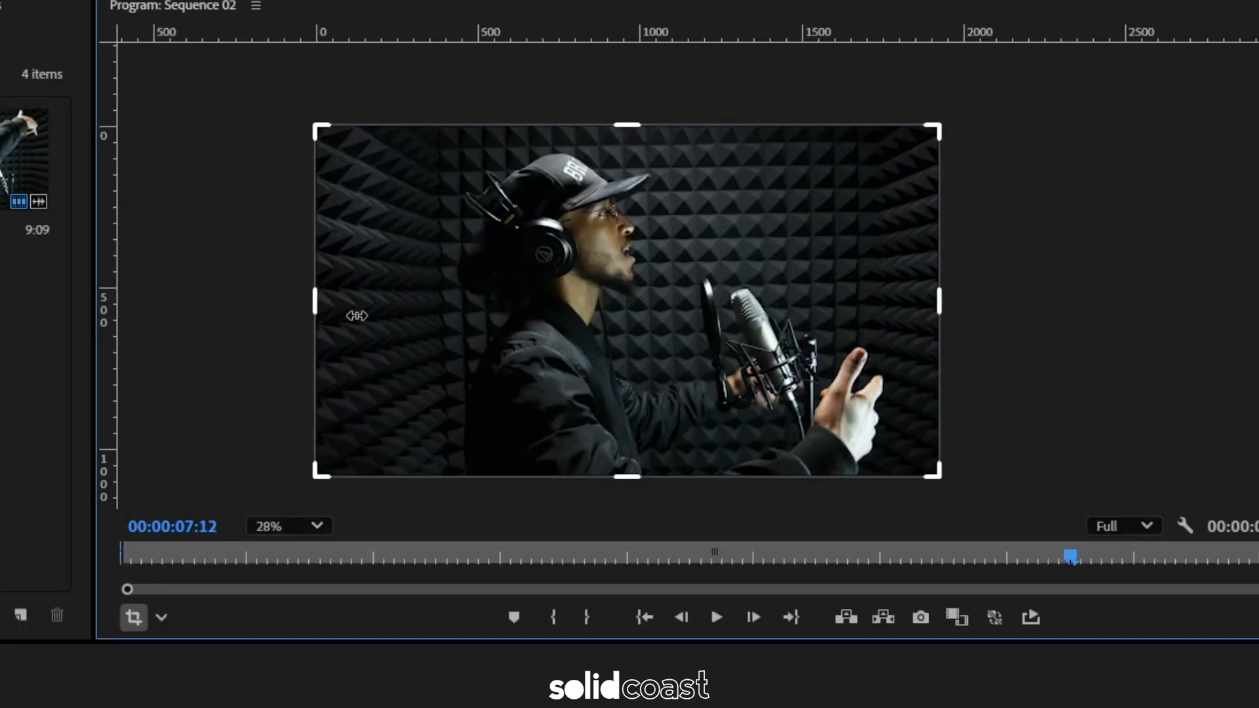
pyautogui.moveTo(937, 303); pyautogui.dragTo(691, 303)
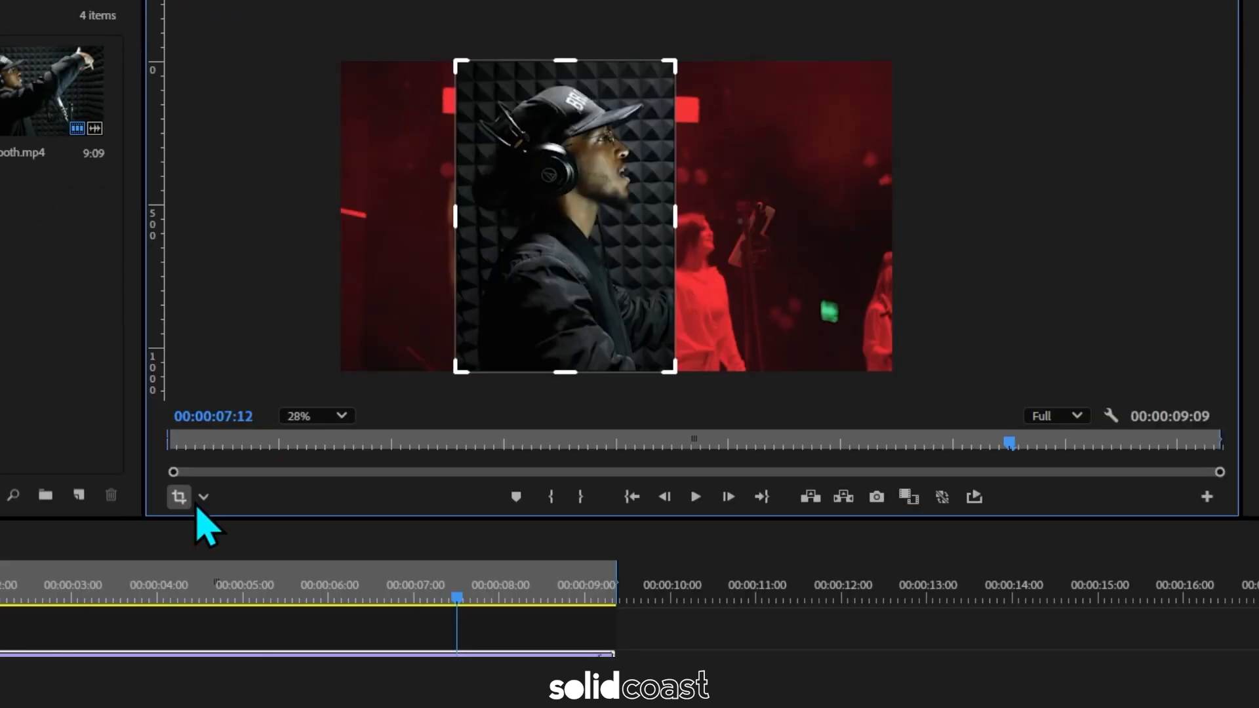
# Step: Toggle the monitor between Transform and Crop, restoring the booth clip to full frame
pyautogui.click(178, 495)
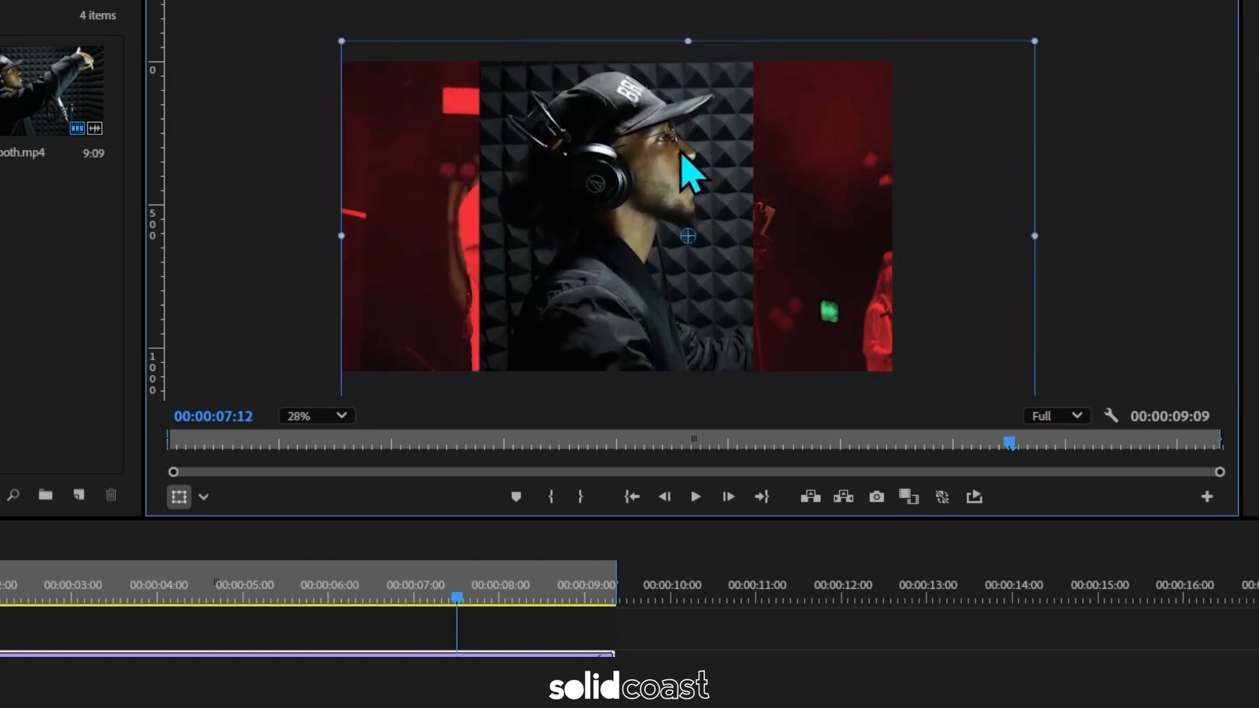
pyautogui.click(203, 496)
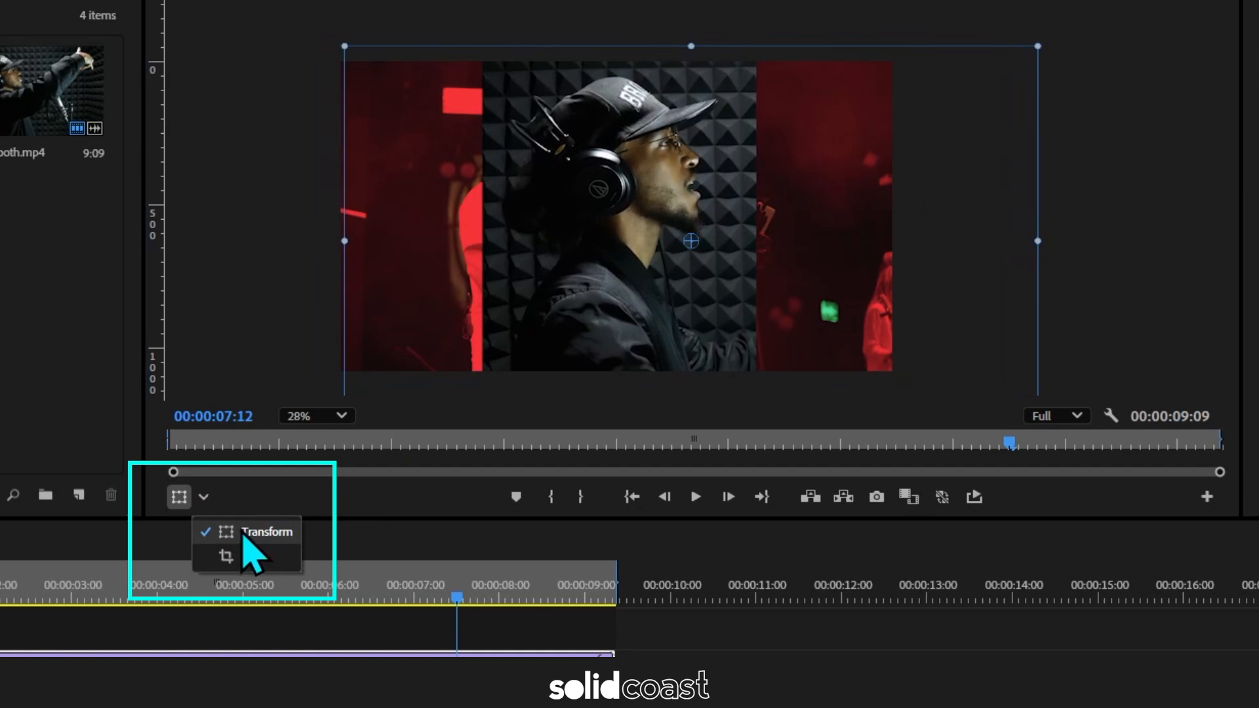
pyautogui.click(225, 556)
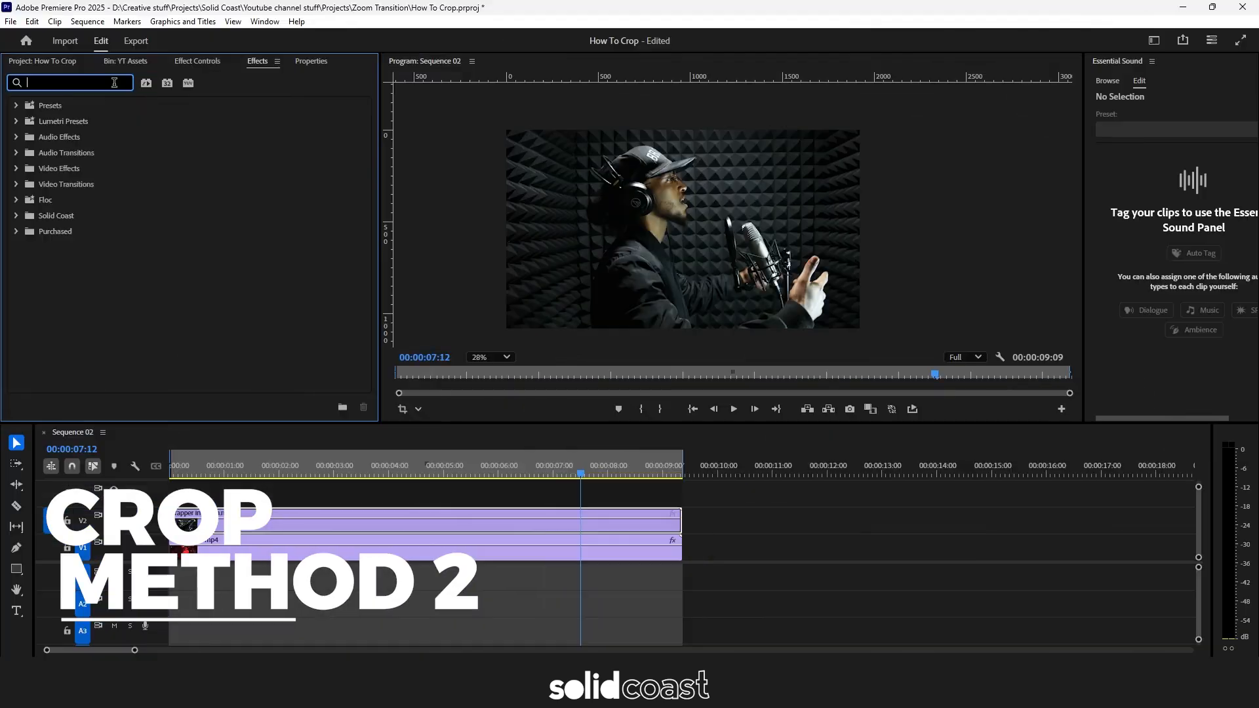
# Step: Search 'crop' in Effects and apply the Crop video effect to the V2 booth clip
pyautogui.write('crop')
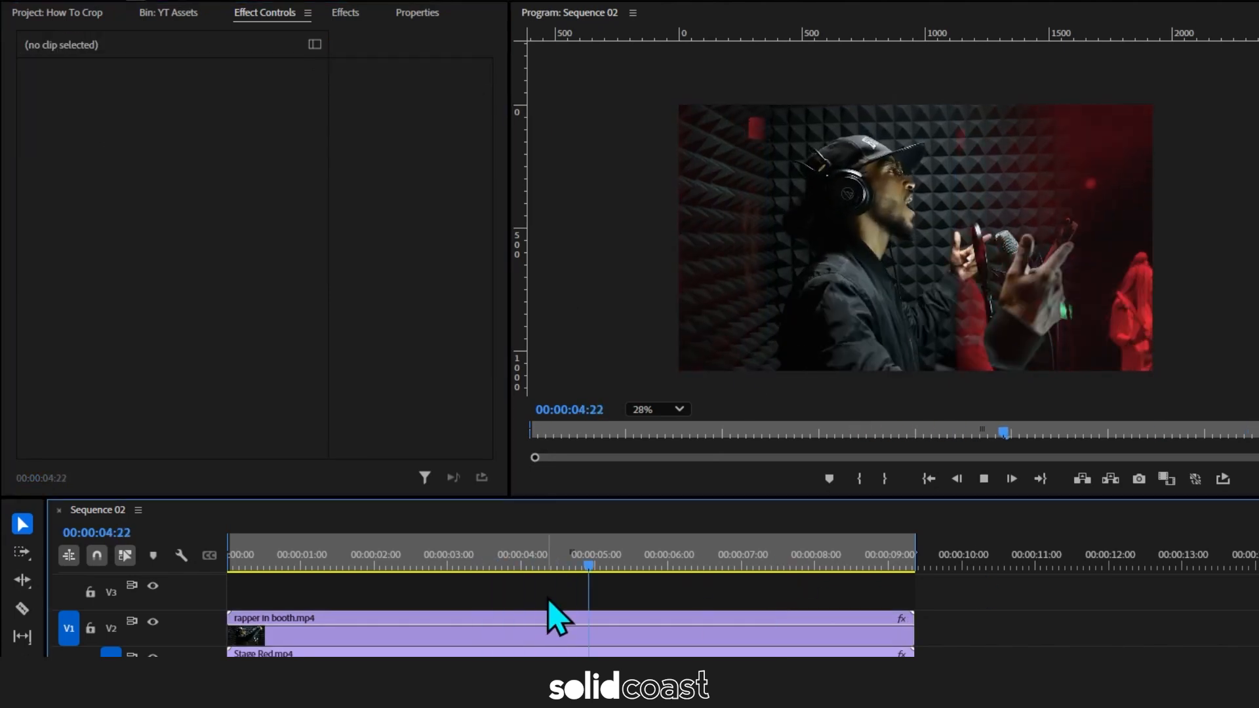
# Step: Add an ellipse opacity mask around the rapper on the booth clip with Mask Feather 168
pyautogui.click(983, 479)
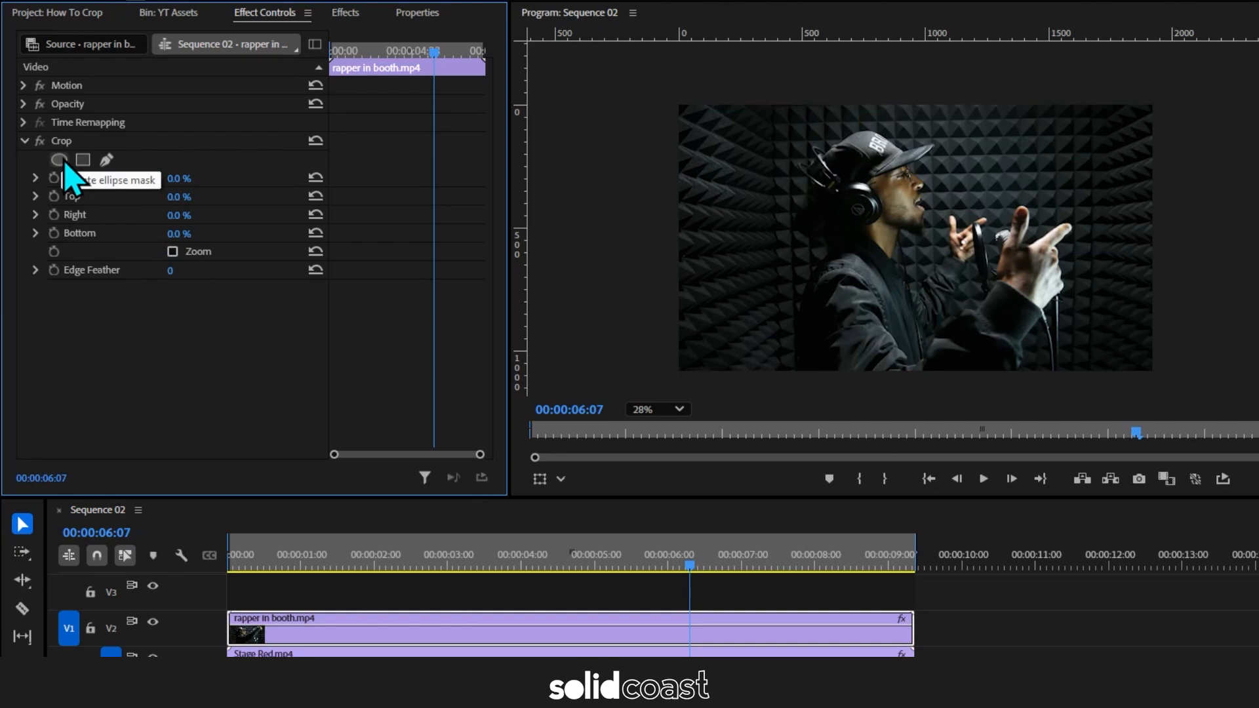
pyautogui.click(59, 160)
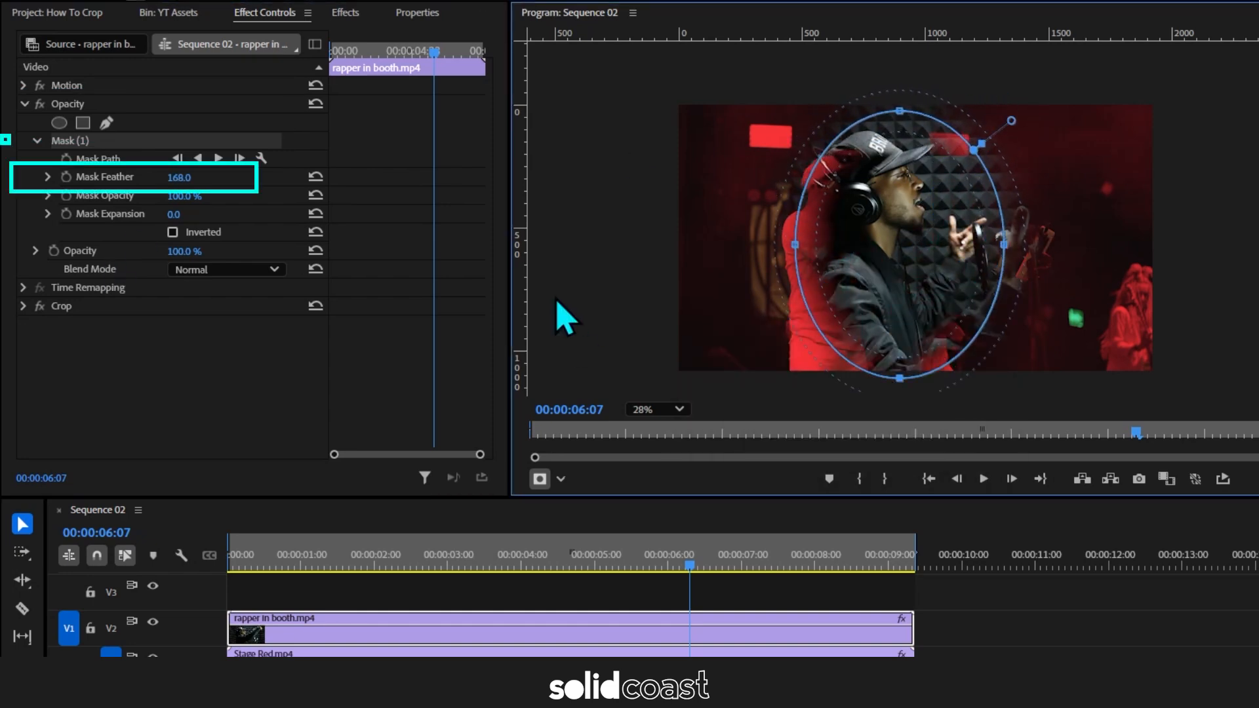
# Step: Set the masked booth clip's Opacity blend mode to Lighten over the red stage footage
pyautogui.click(983, 479)
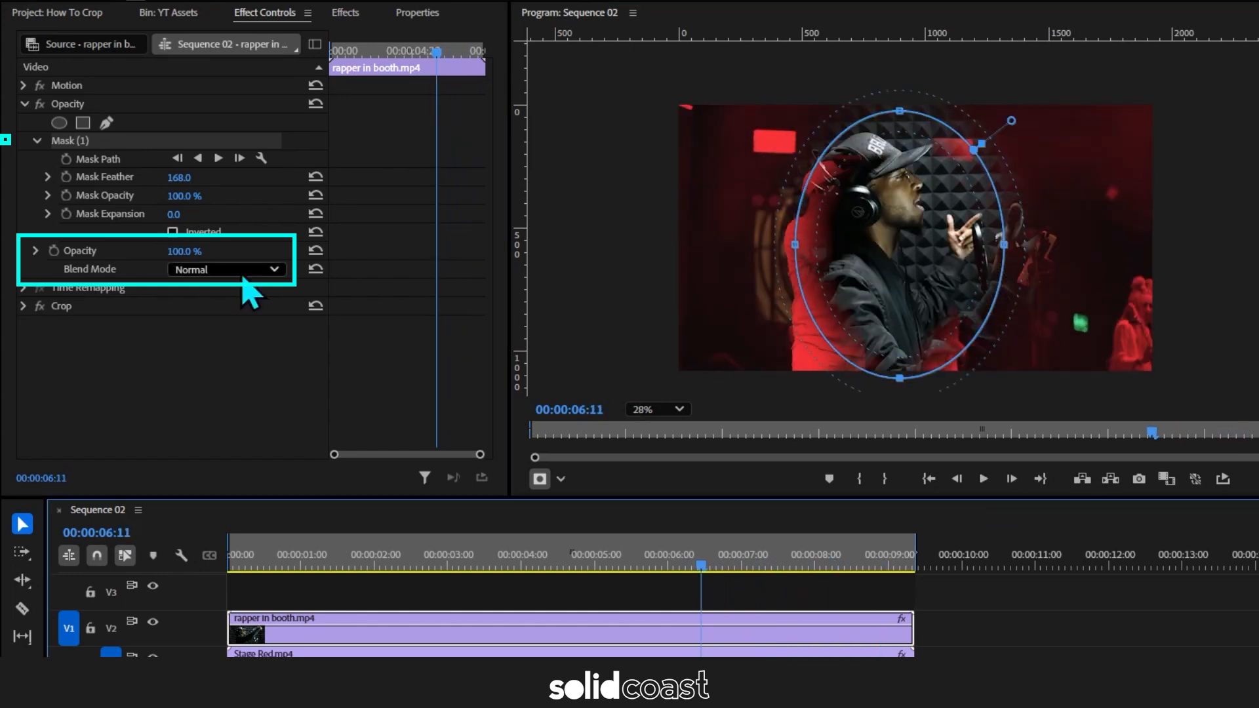
pyautogui.click(225, 270)
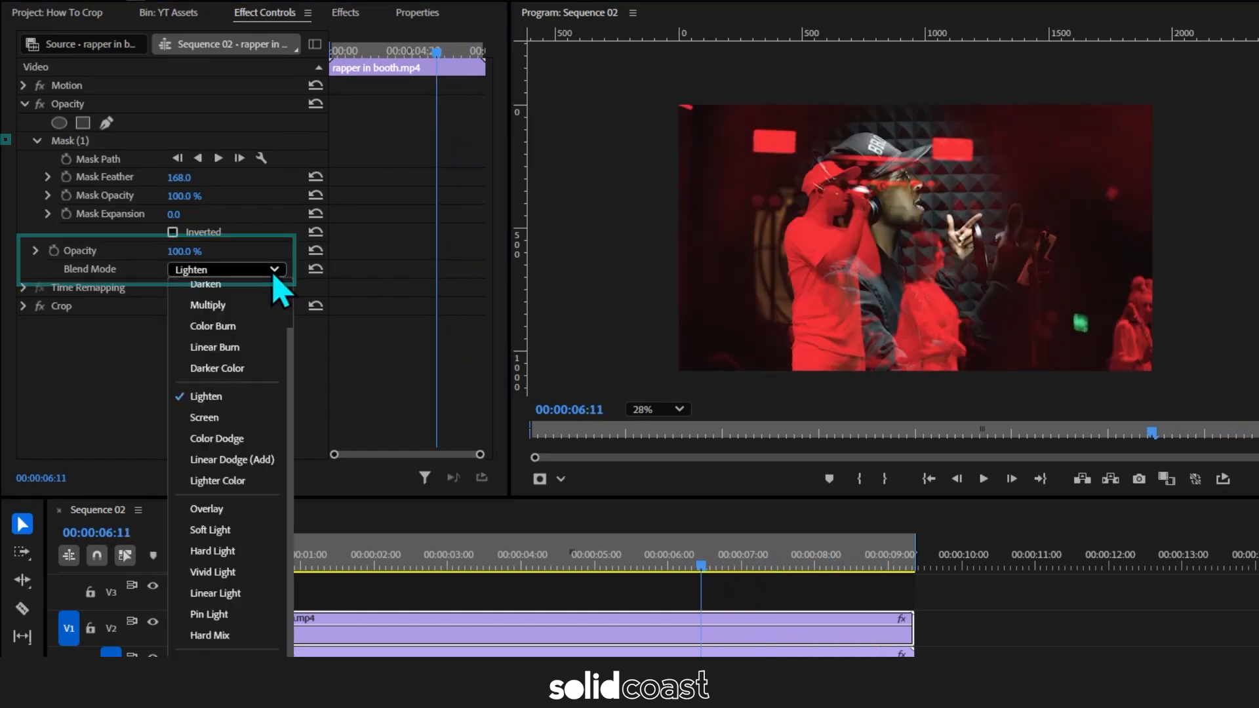